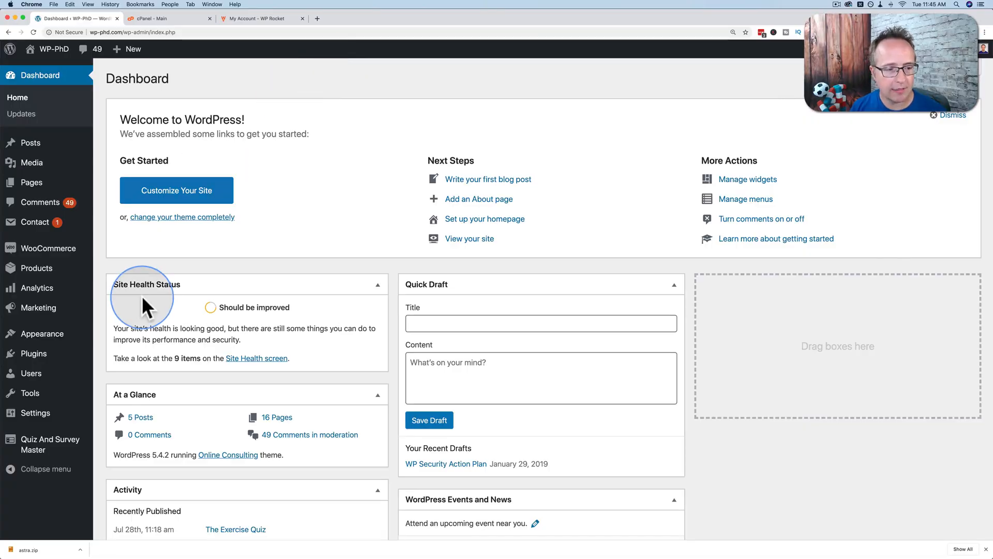
mouse_move(33, 354)
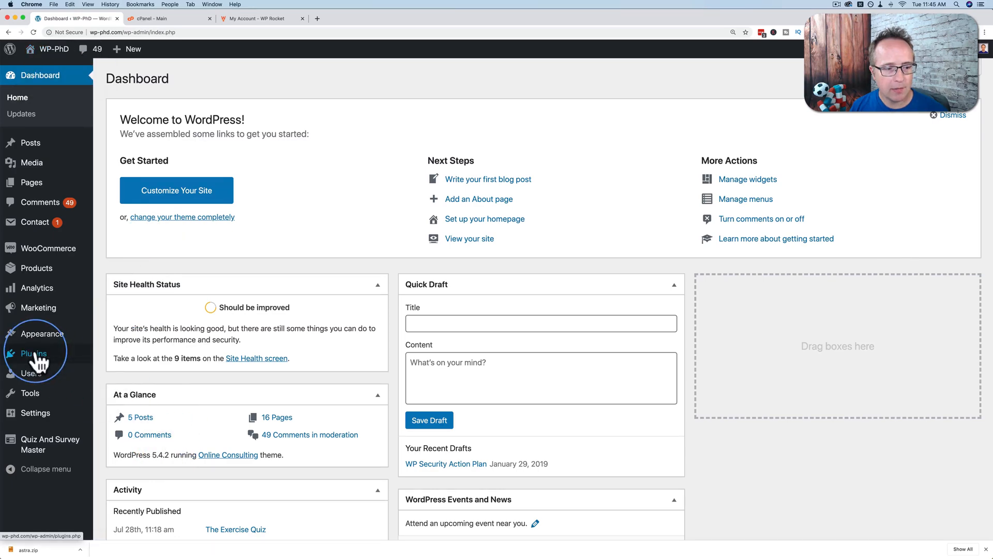
Show the Installed Plugins list scrolled down to the WP Rocket row.
click(33, 354)
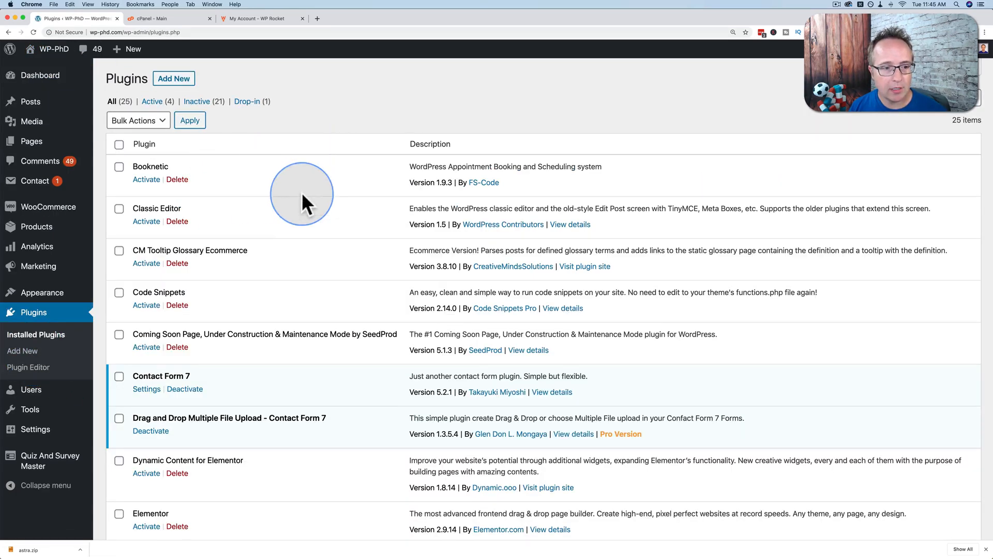
scroll(down, 3)
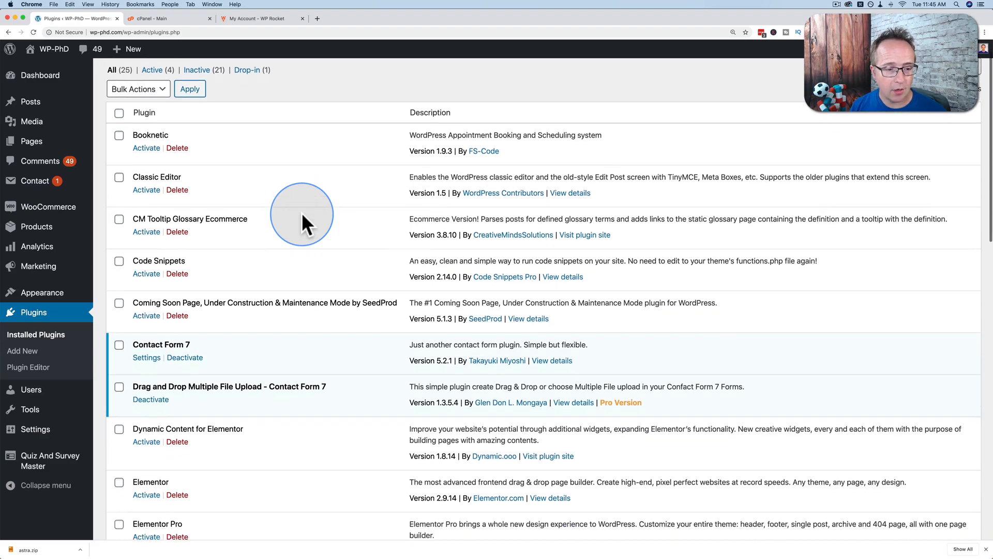
scroll(down, 3)
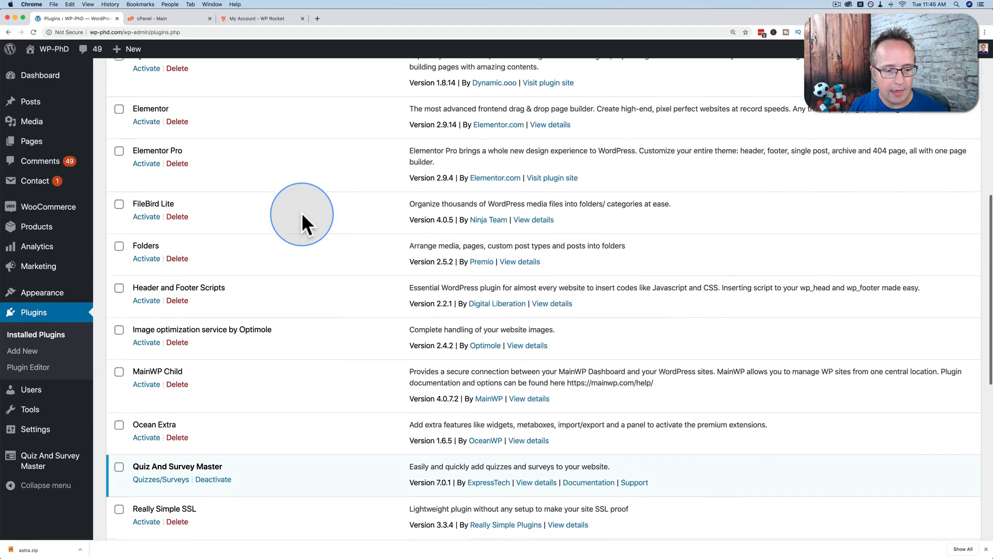
scroll(down, 3)
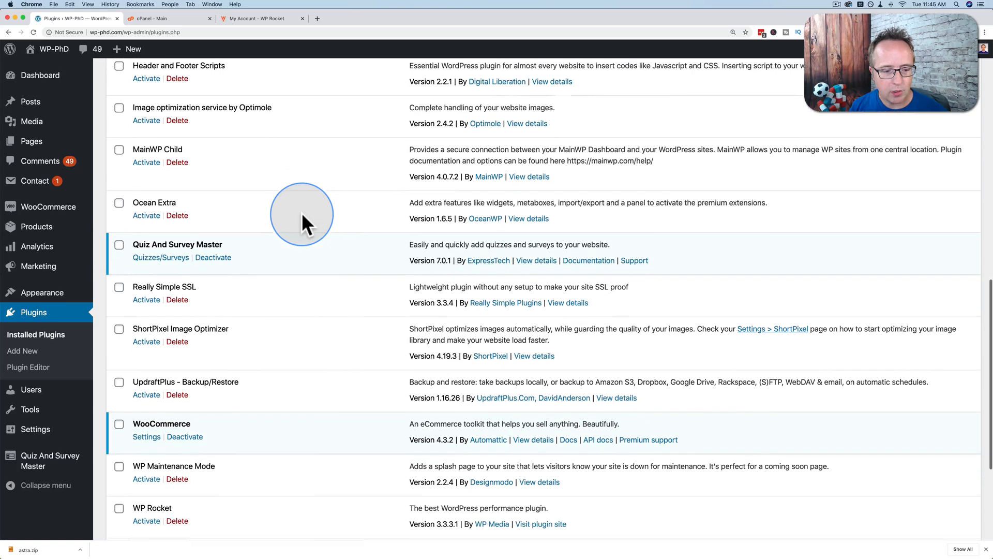
scroll(down, 3)
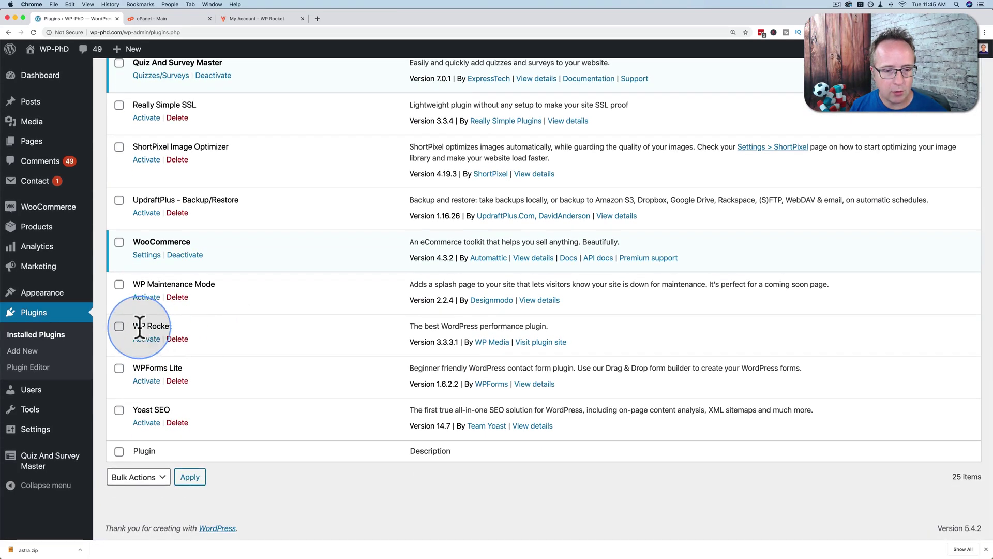
Delete WP Rocket and its data, confirming the removal in the browser dialog.
click(177, 339)
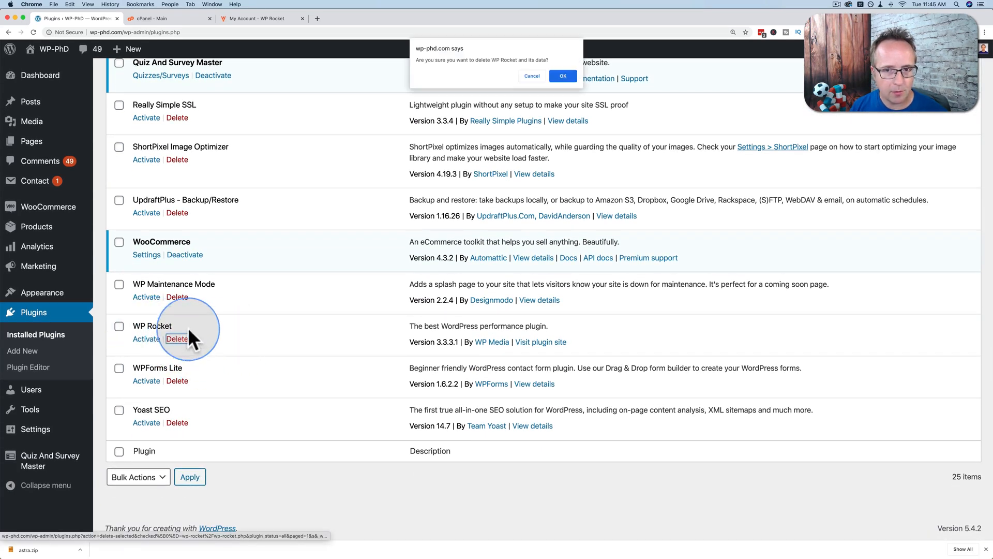
click(563, 76)
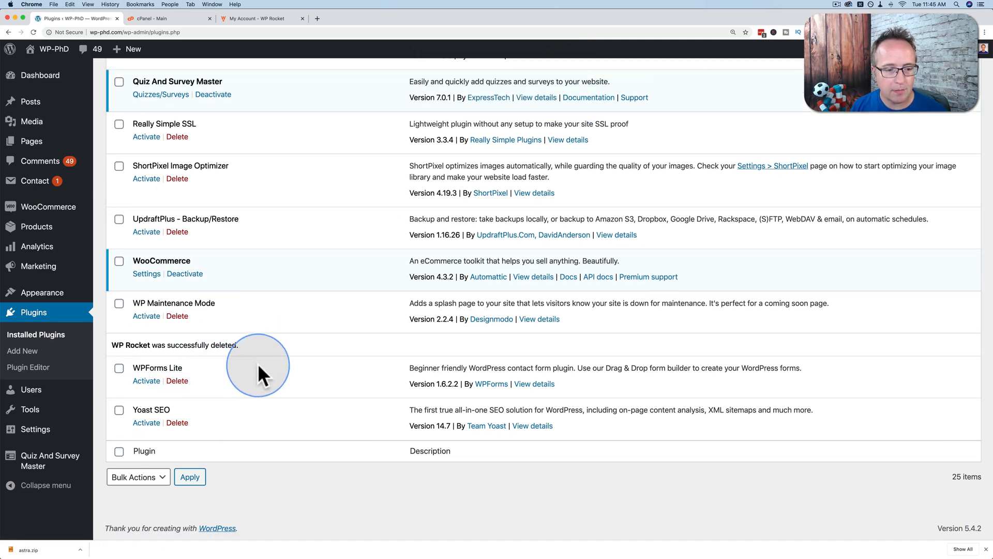
mouse_move(157, 294)
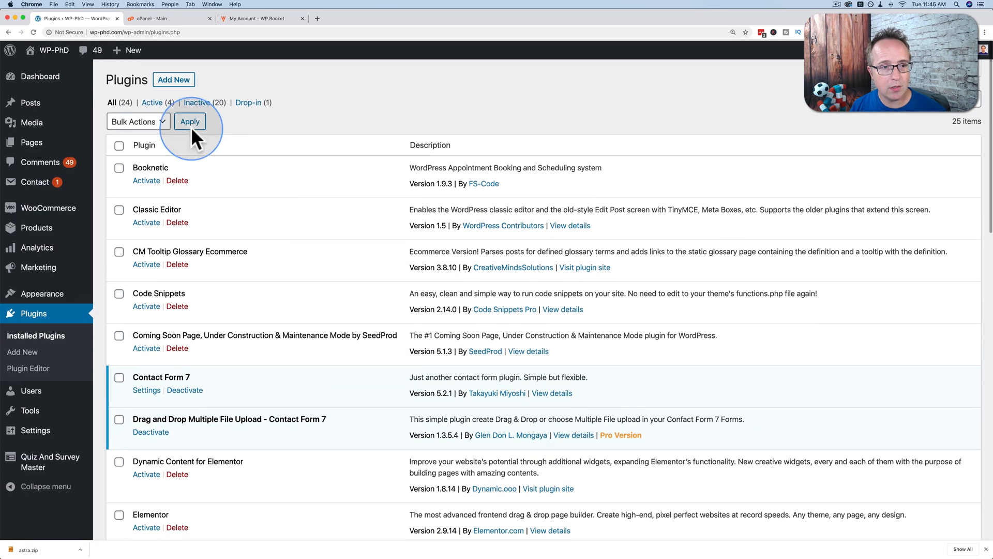
Search the Add Plugins directory for 'wp rocket' and review the results.
click(22, 351)
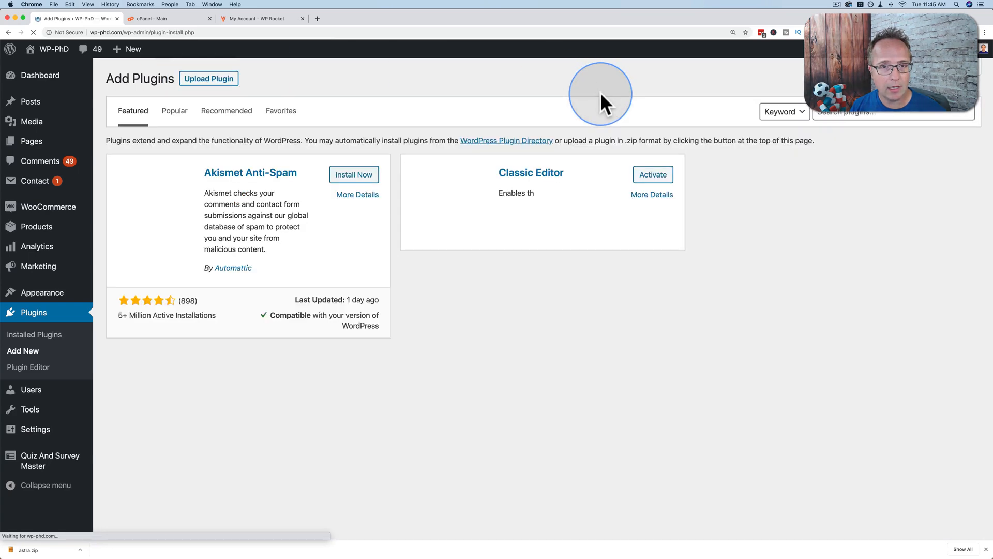
text(wp rocket)
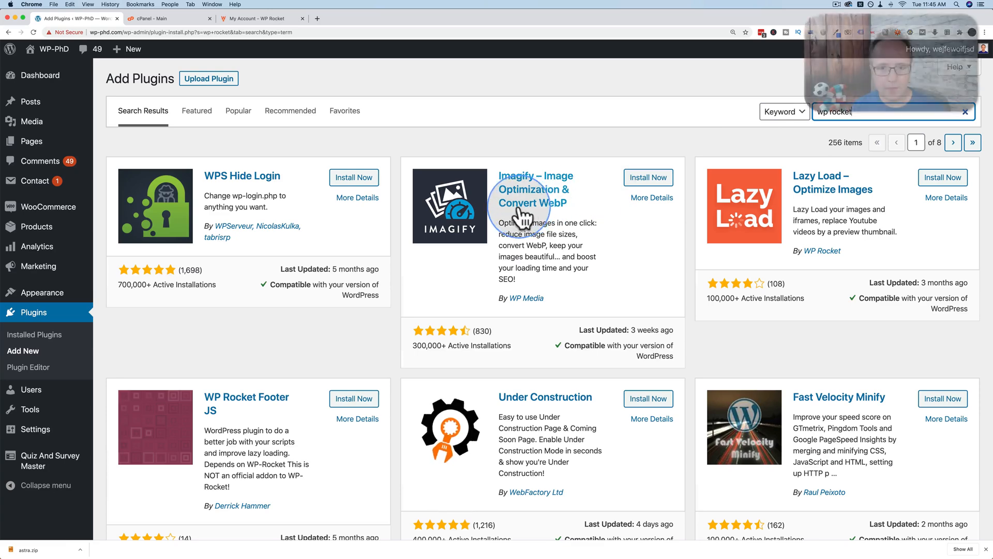
scroll(down, 3)
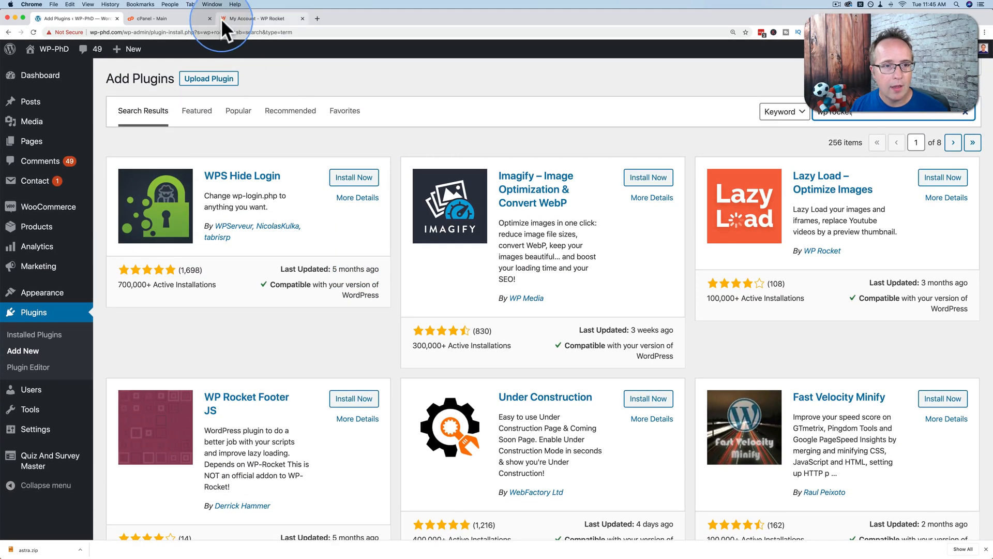
Download the WP Rocket zip from the My Account page and return to WordPress.
click(260, 18)
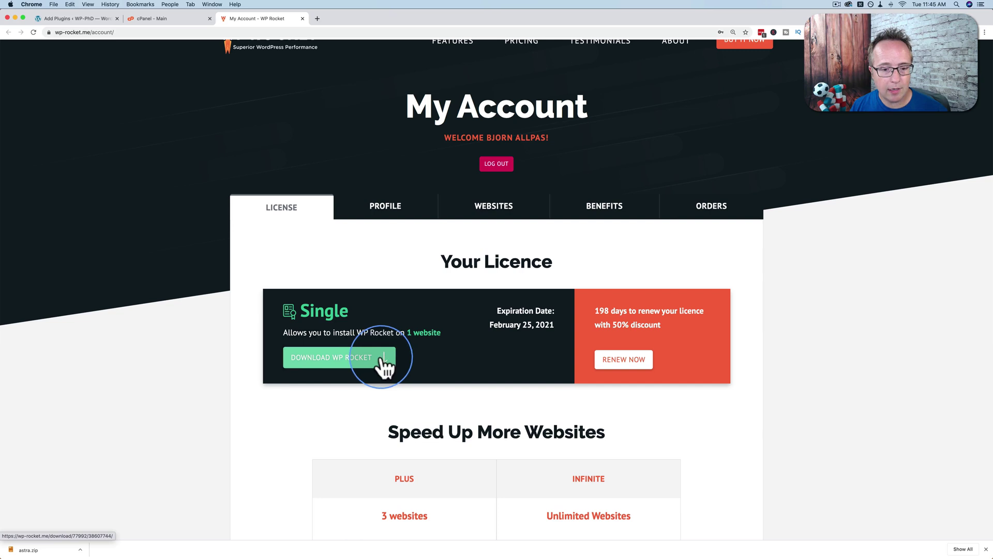
click(339, 357)
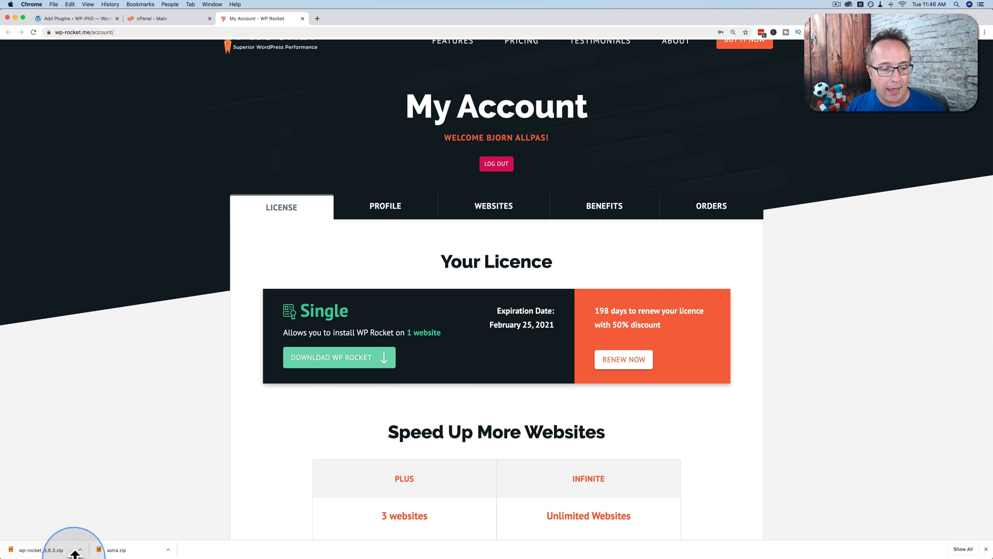
click(78, 18)
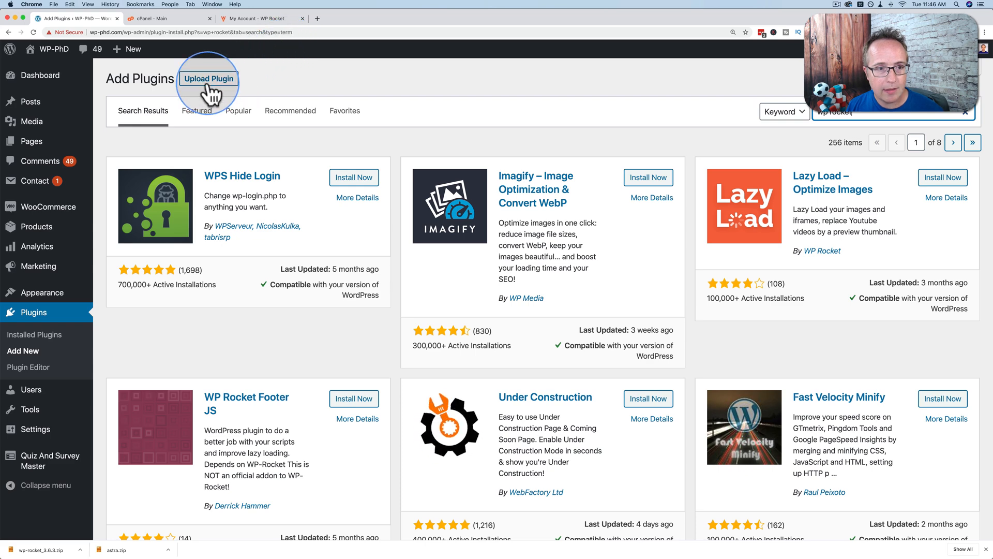
Upload wp-rocket_3.6.3.zip and install WP Rocket from it.
click(209, 79)
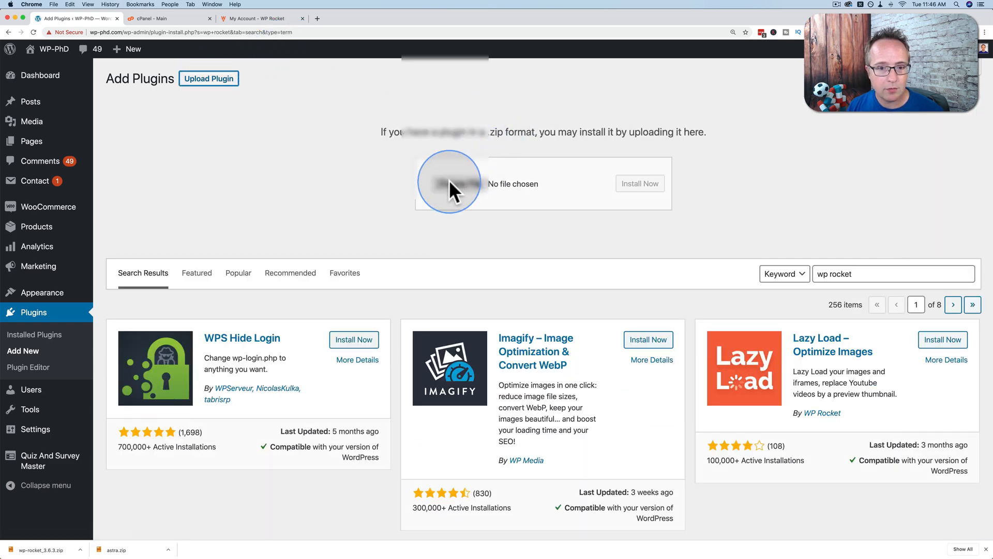
click(449, 184)
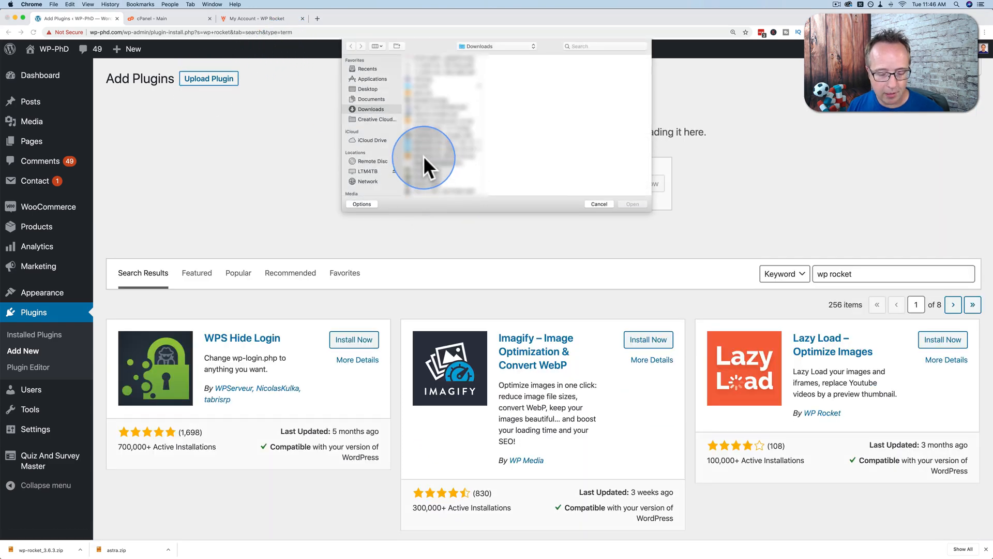
click(449, 150)
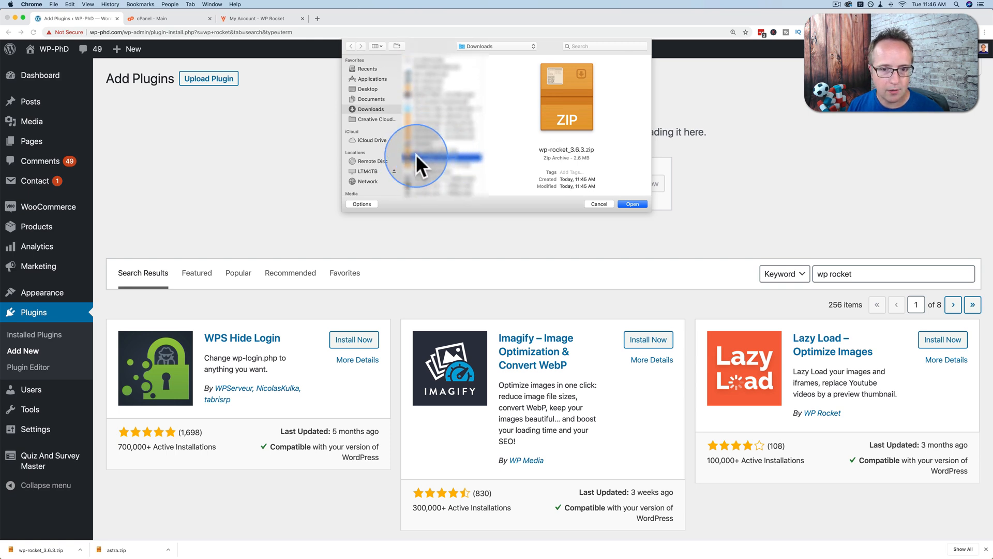
mouse_move(459, 161)
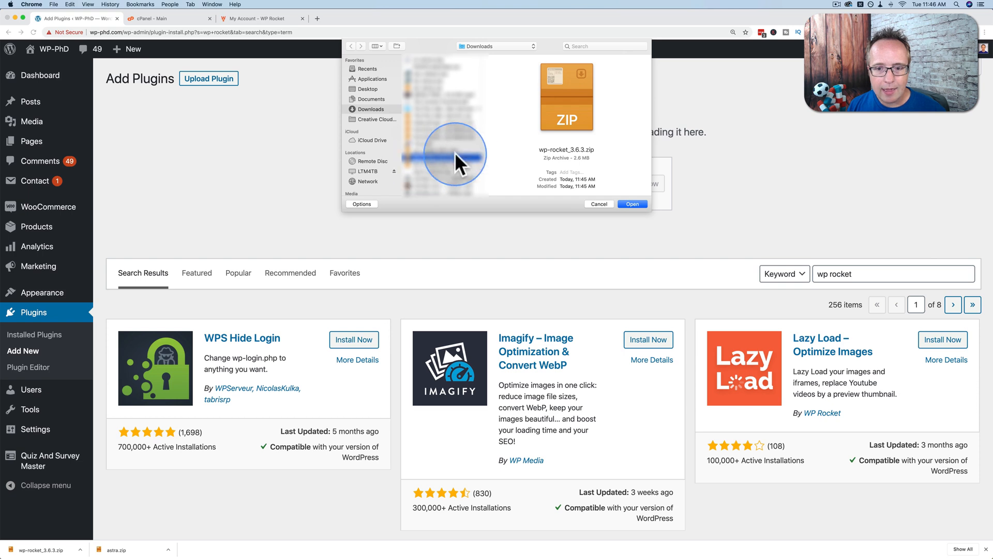
click(634, 204)
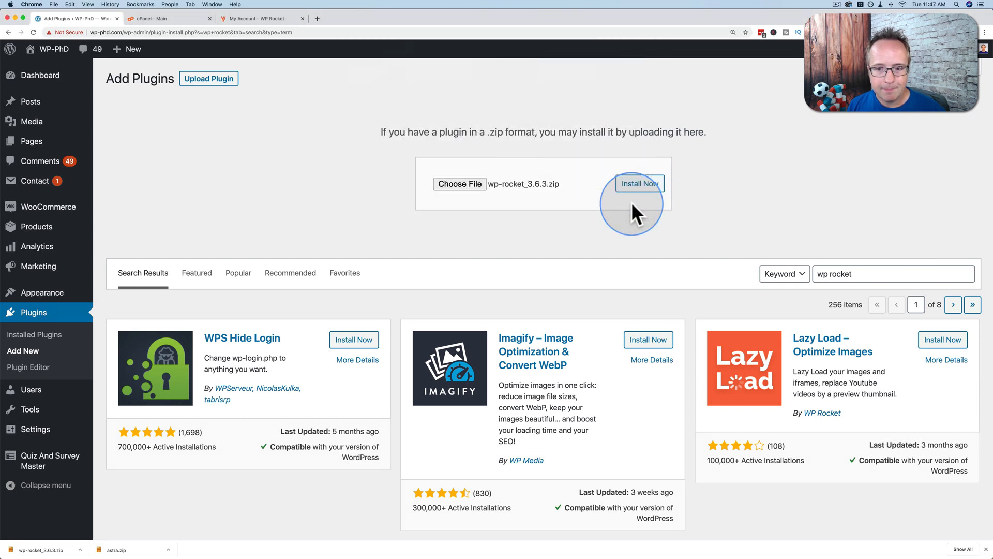
click(639, 184)
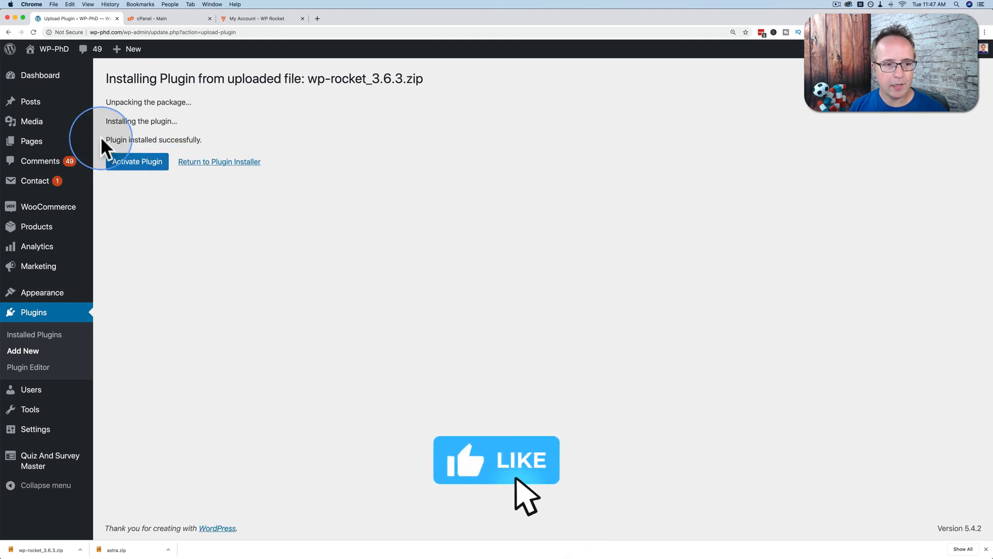
mouse_move(181, 192)
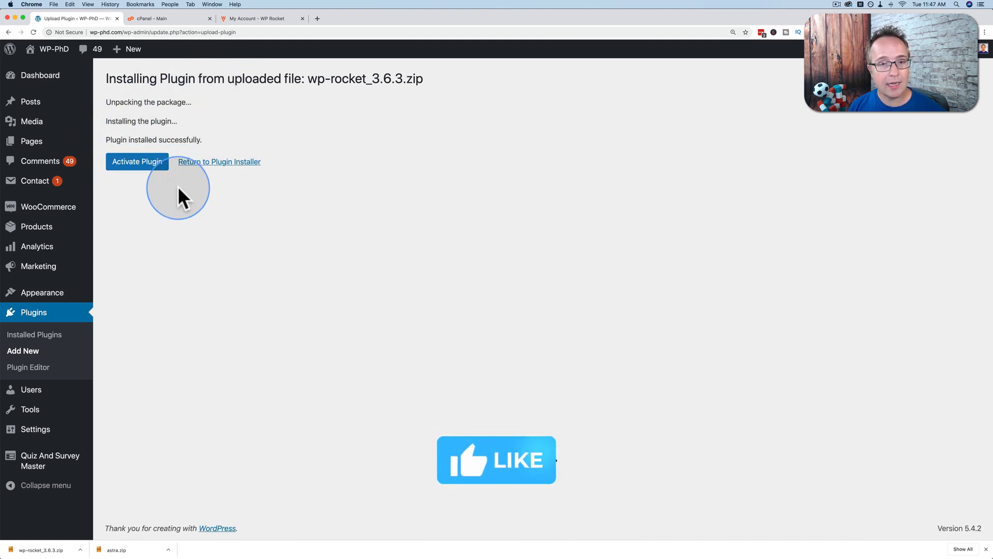
mouse_move(70, 316)
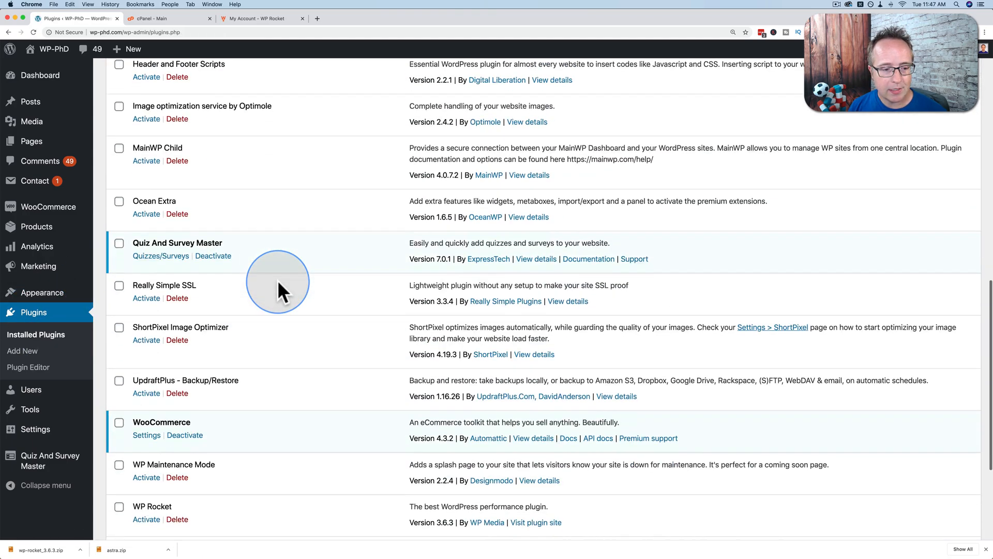
Activate WP Rocket from its row in the Installed Plugins list.
scroll(down, 3)
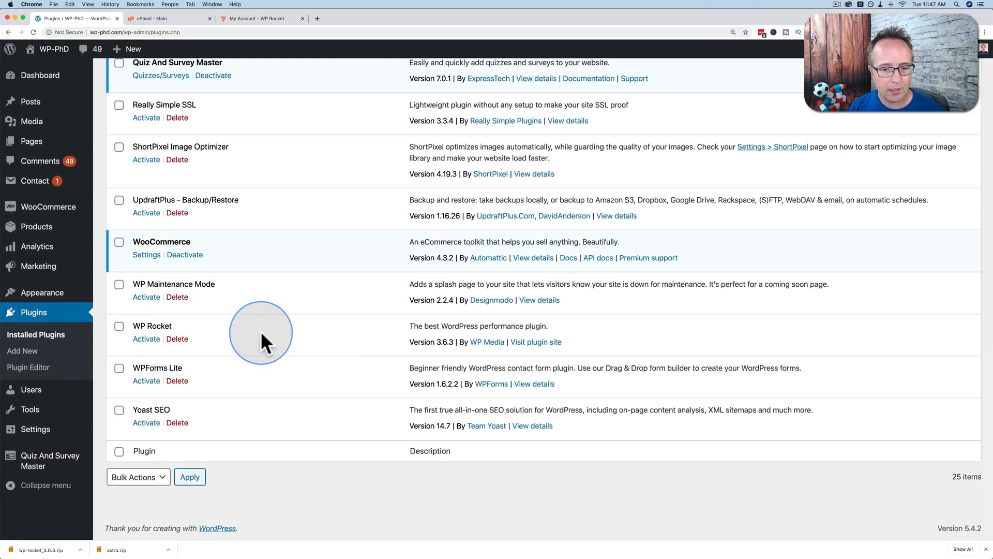
click(147, 339)
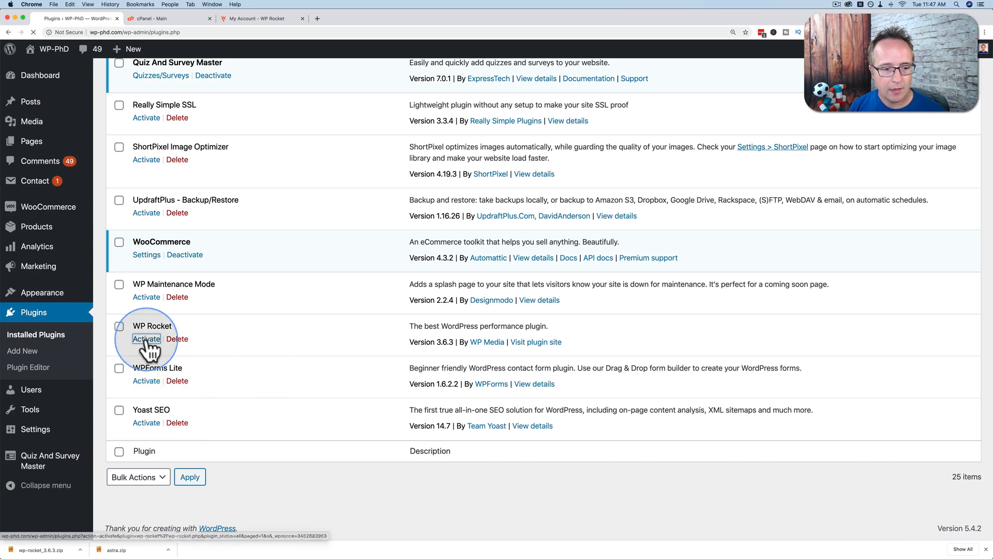
click(147, 339)
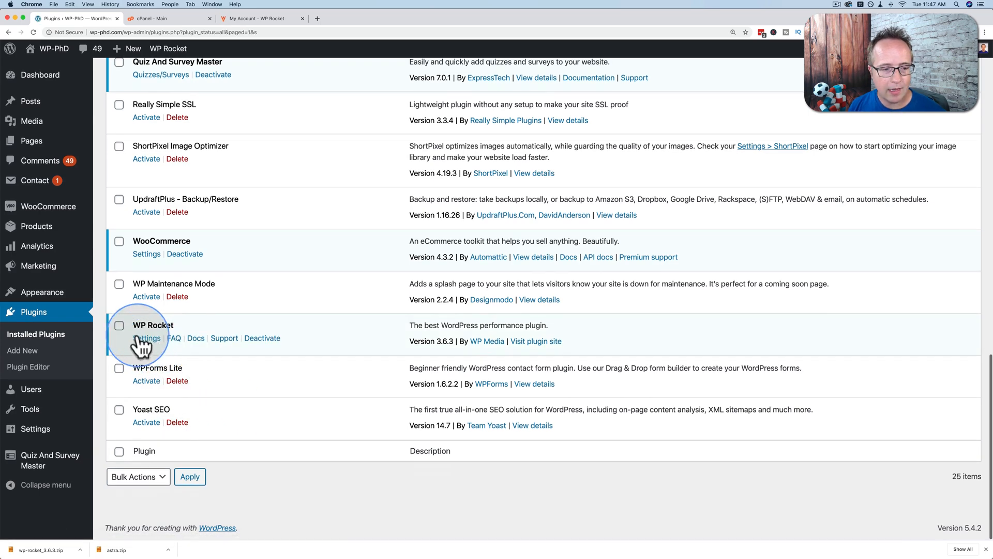